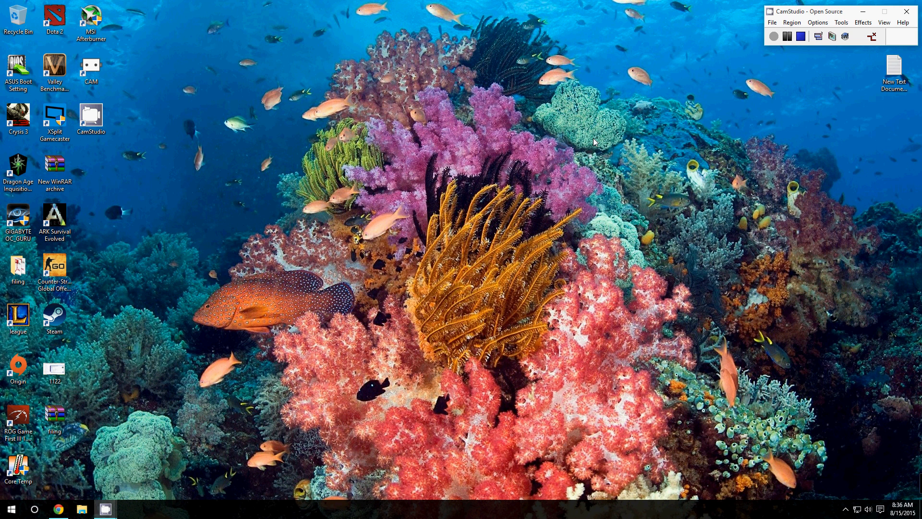
mouse_move(613, 140)
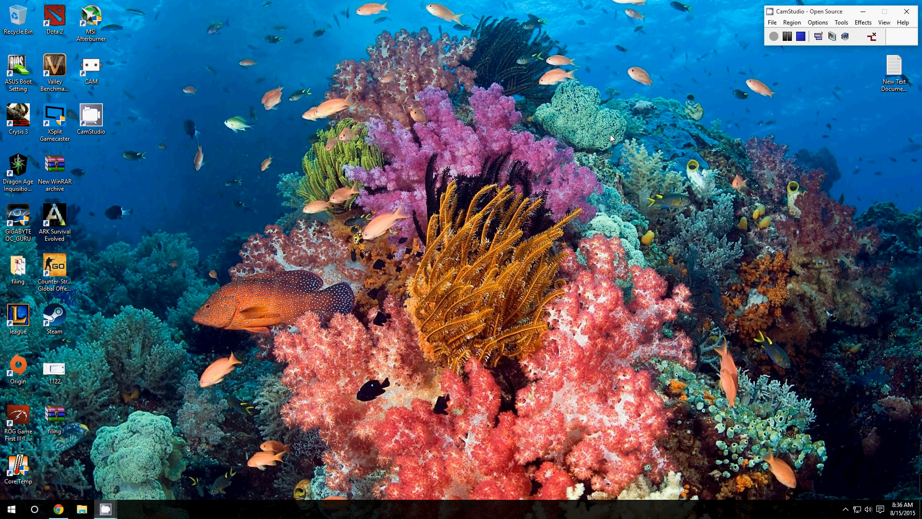
mouse_move(626, 121)
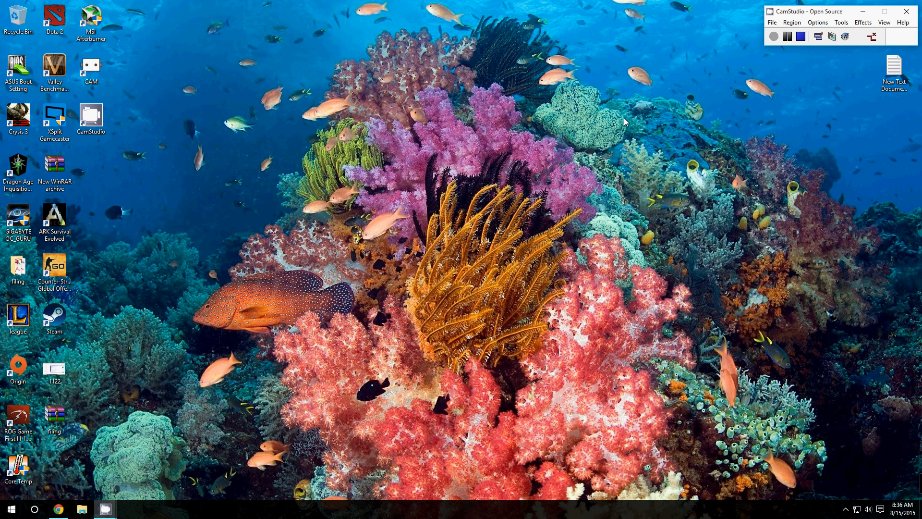
mouse_move(622, 126)
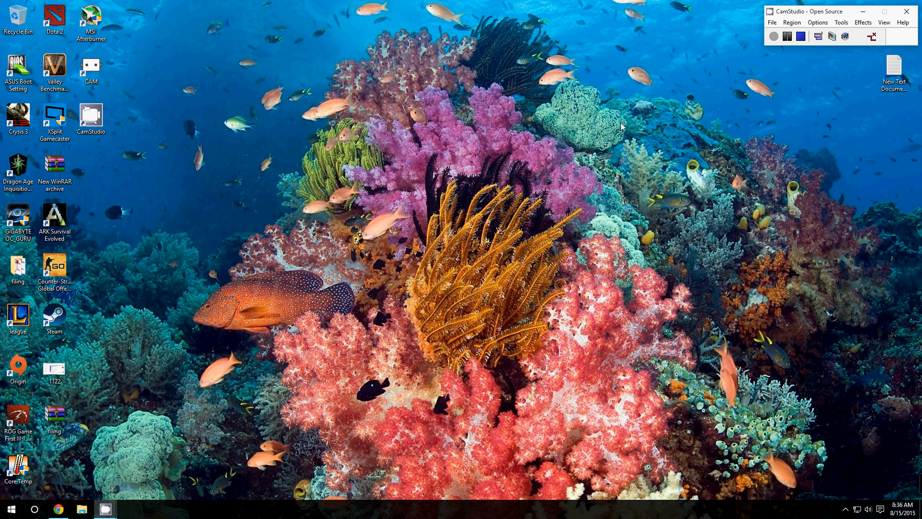
mouse_move(636, 152)
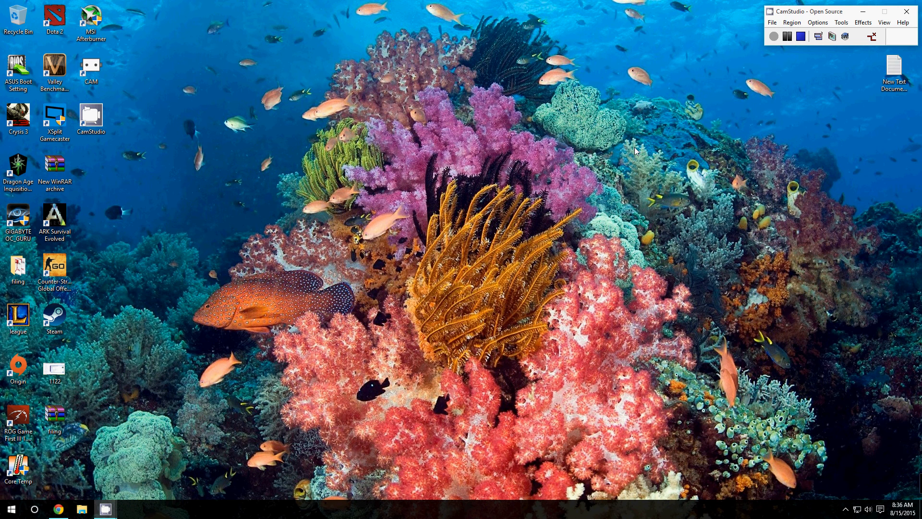
mouse_move(736, 272)
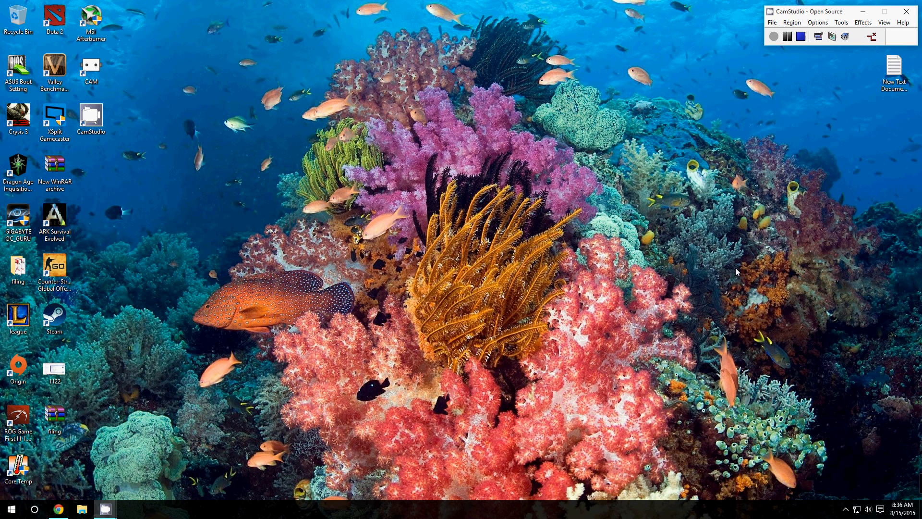
Go from Start to Settings, Update & security, then Windows Update's Advanced options.
click(881, 509)
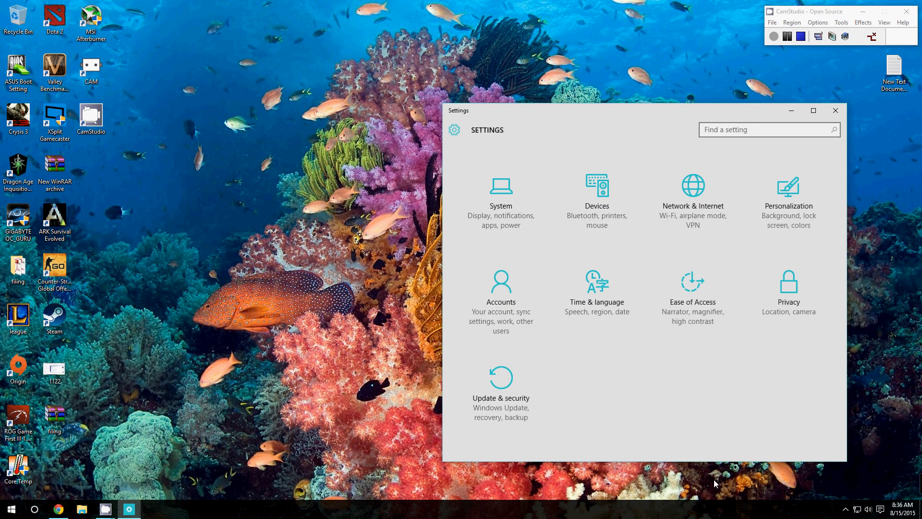
mouse_move(501, 392)
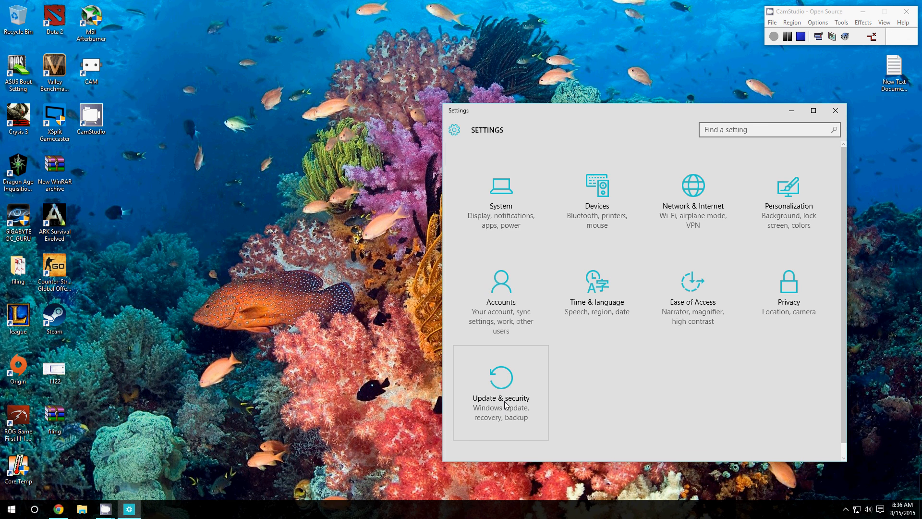
click(501, 388)
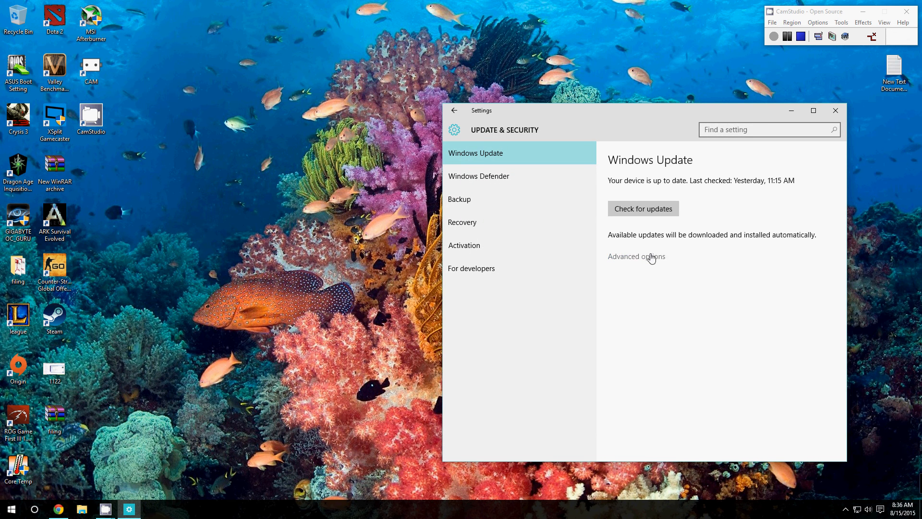
click(637, 256)
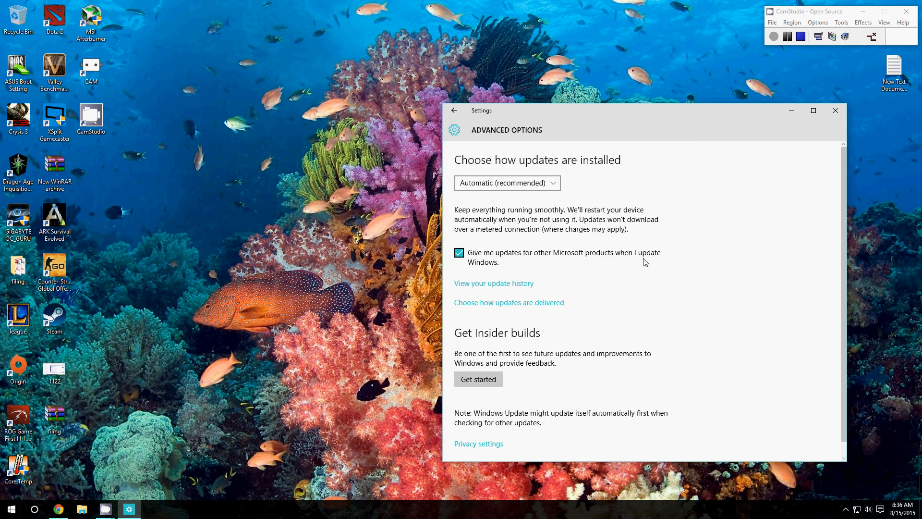
mouse_move(486, 302)
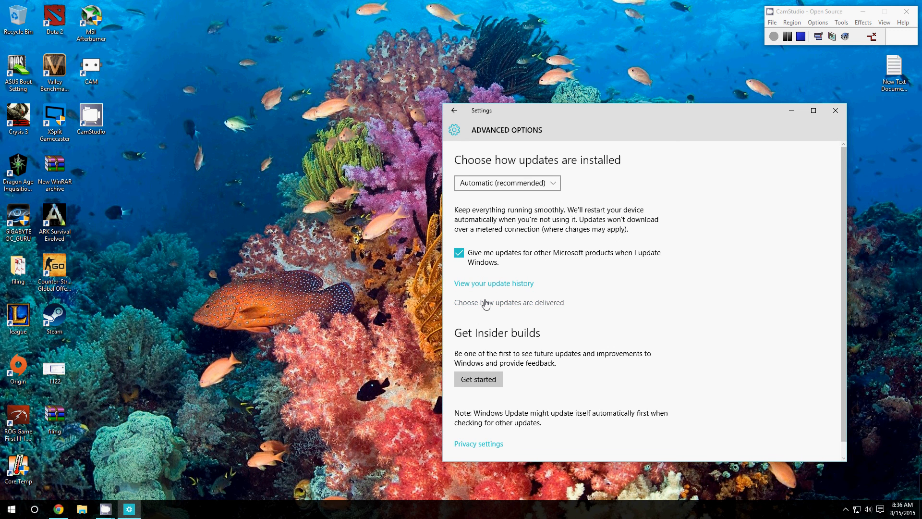
Follow the 'Choose how updates are delivered' link from Advanced options.
click(508, 301)
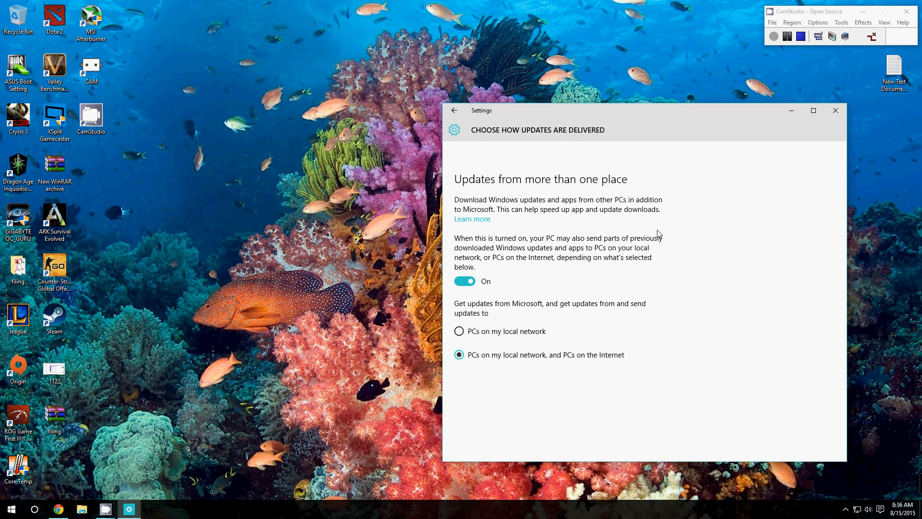
mouse_move(674, 336)
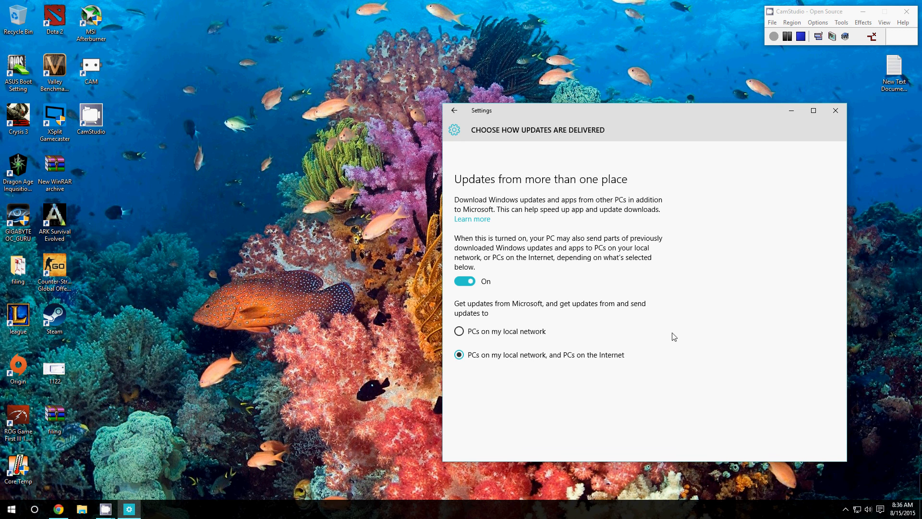
mouse_move(660, 210)
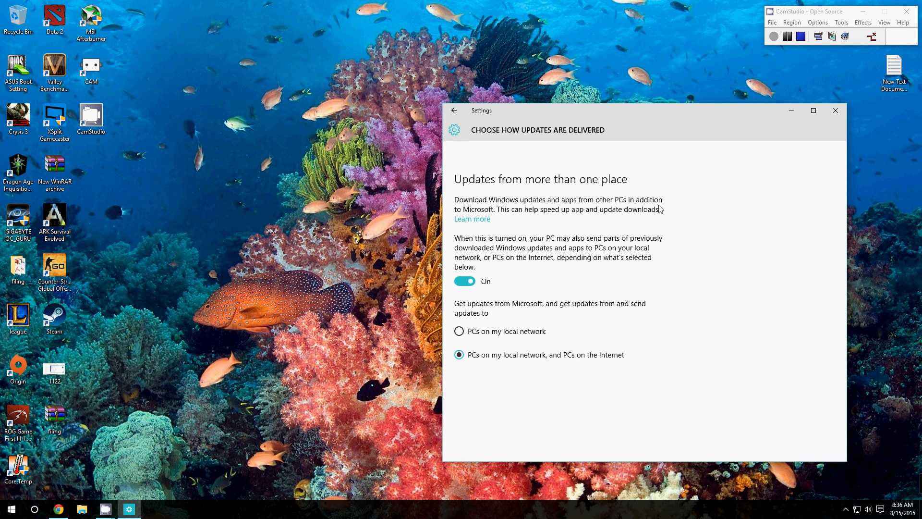
mouse_move(550, 267)
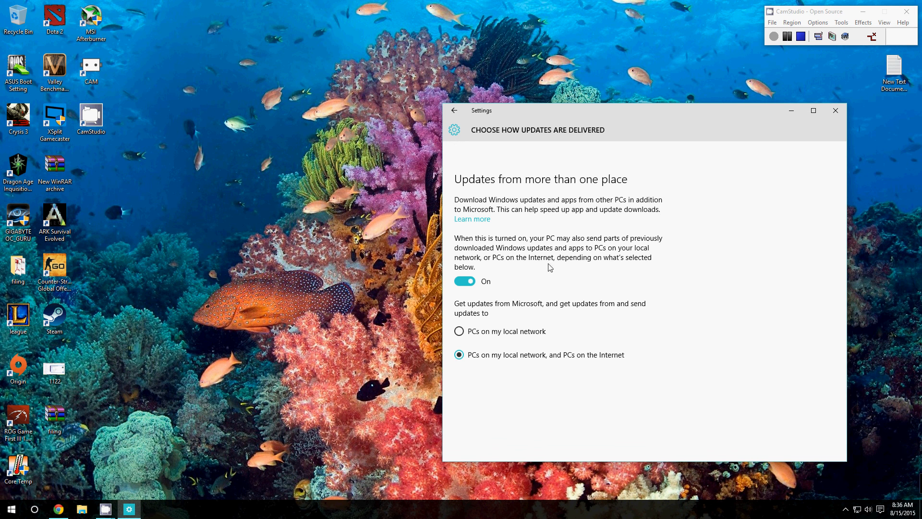
mouse_move(474, 426)
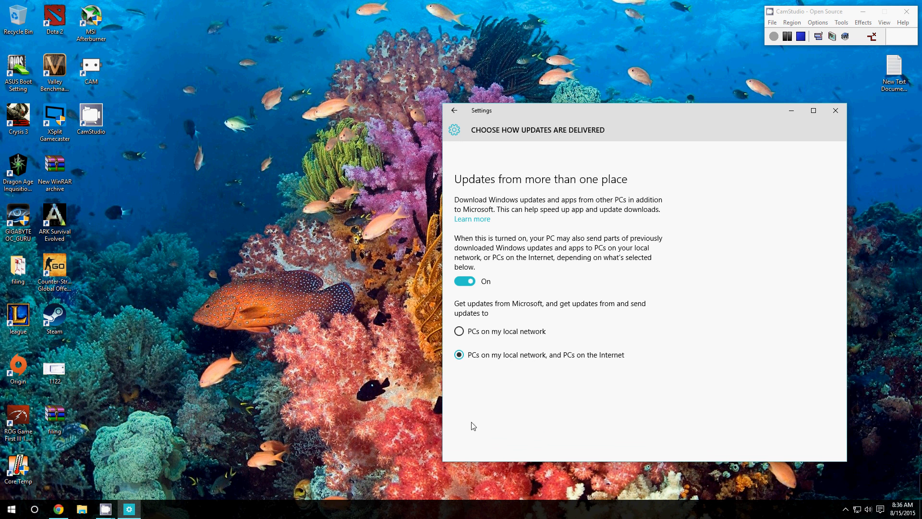
mouse_move(602, 385)
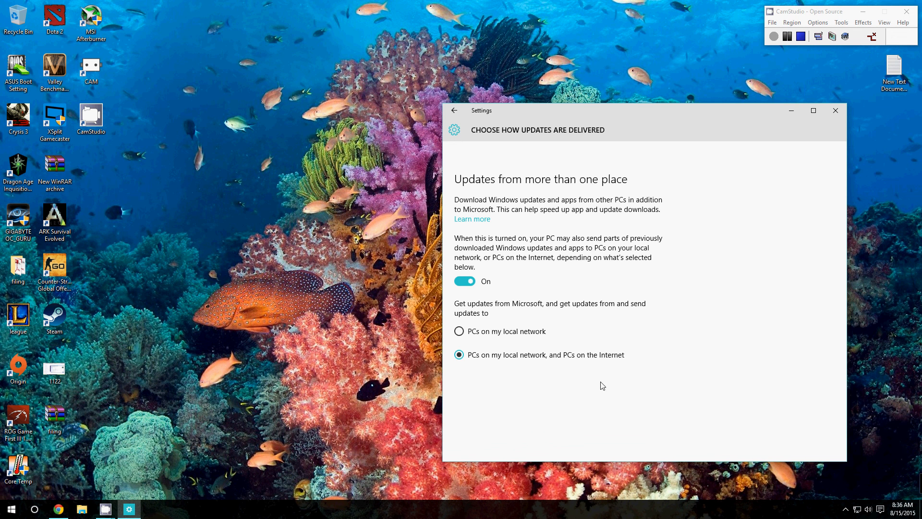
mouse_move(580, 357)
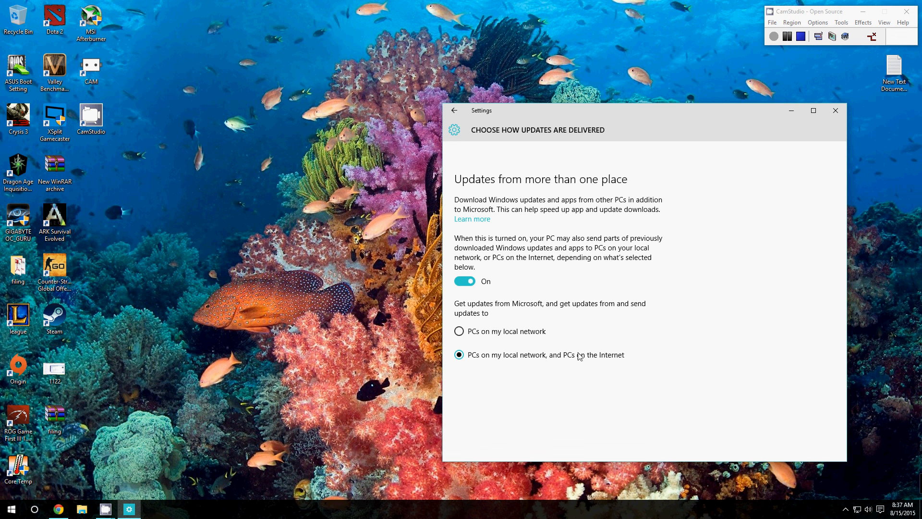
mouse_move(517, 377)
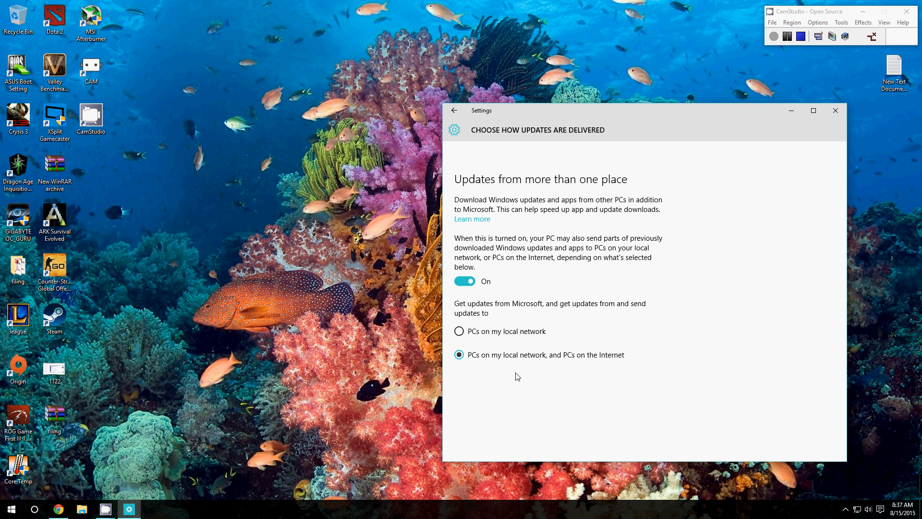
mouse_move(522, 362)
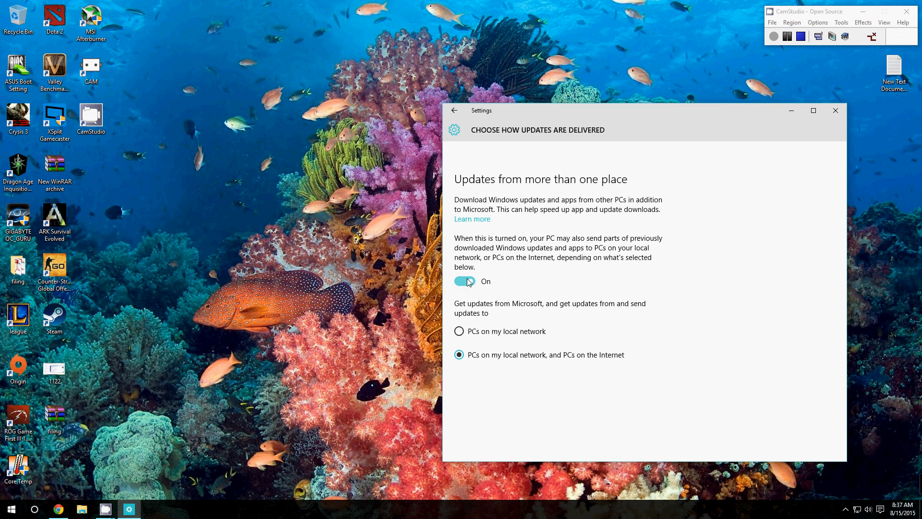
Limit update sharing to 'PCs on my local network', then switch 'Updates from more than one place' Off.
click(464, 281)
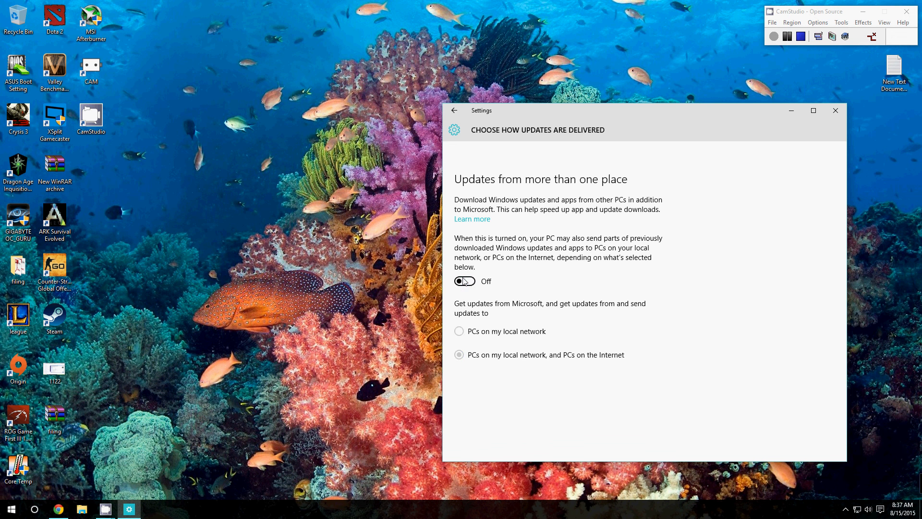
click(465, 280)
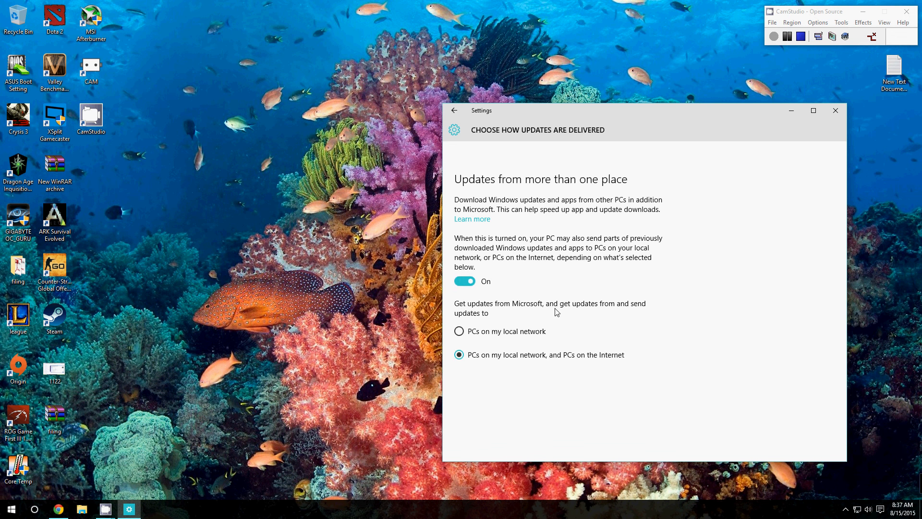
mouse_move(460, 333)
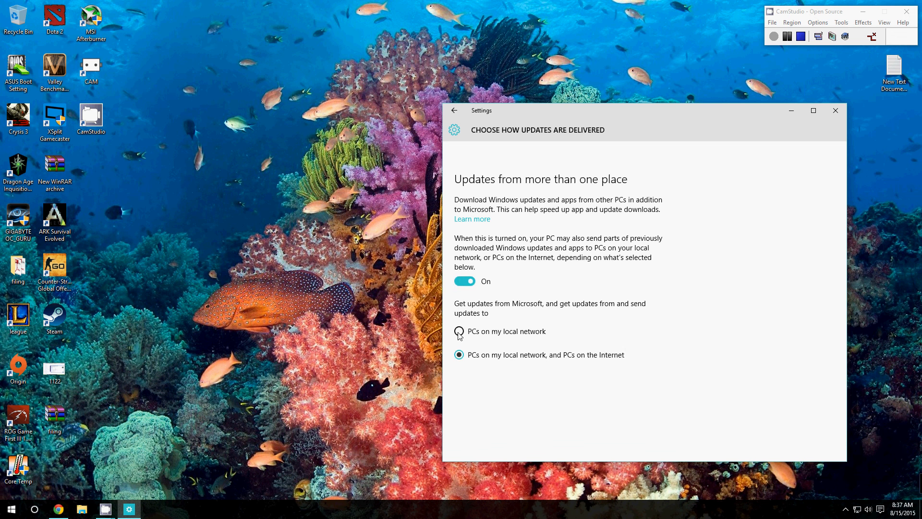
click(459, 331)
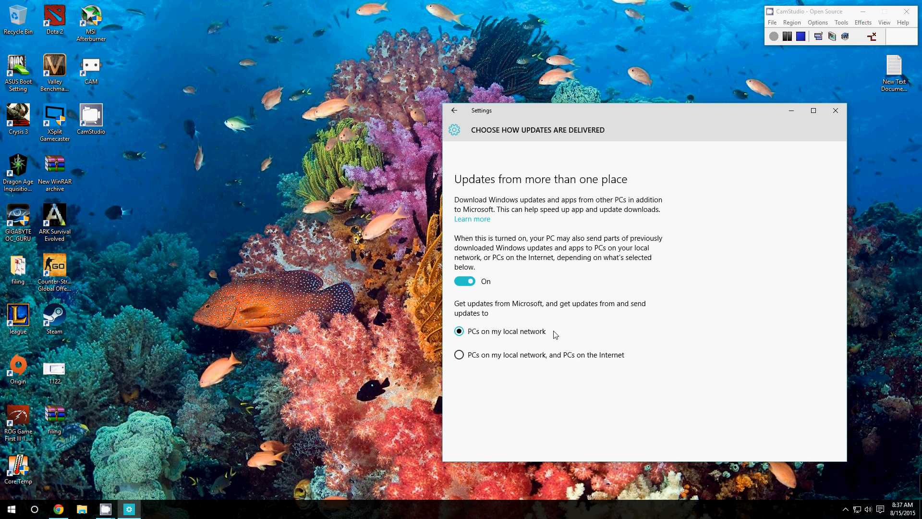
mouse_move(668, 330)
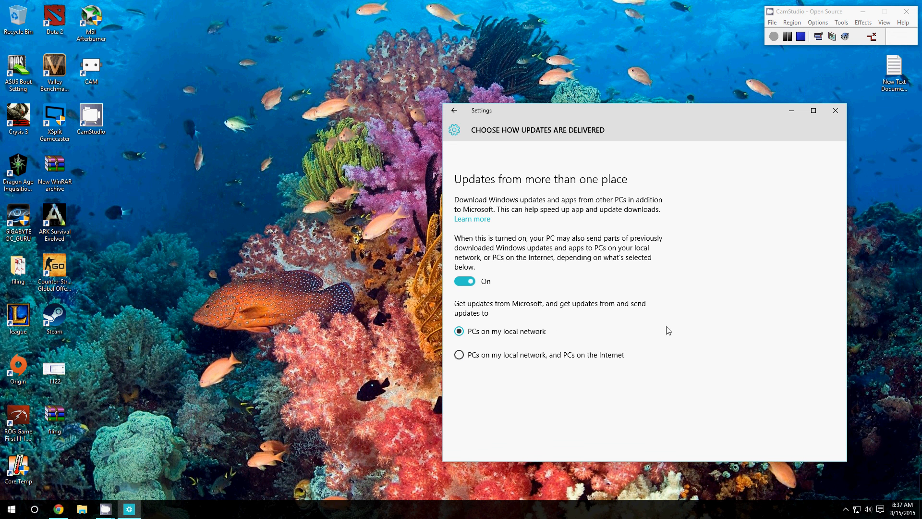
mouse_move(715, 233)
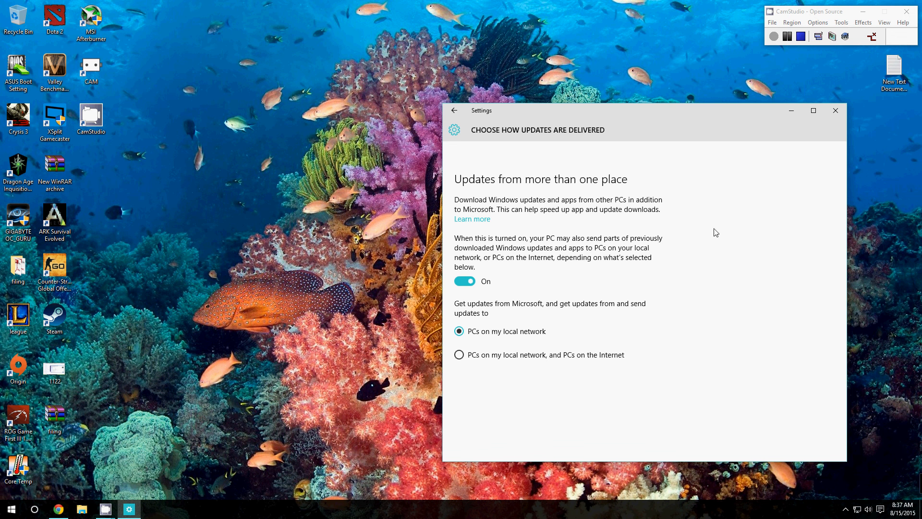
mouse_move(631, 302)
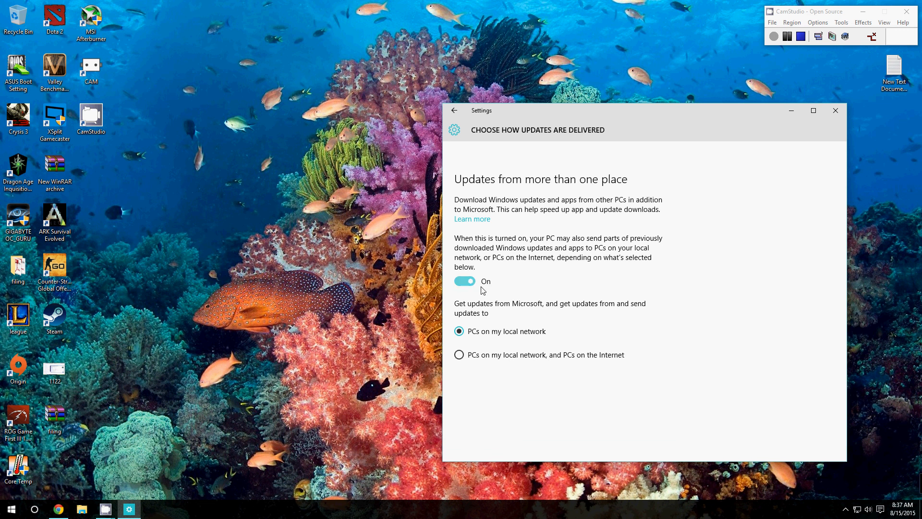
click(464, 281)
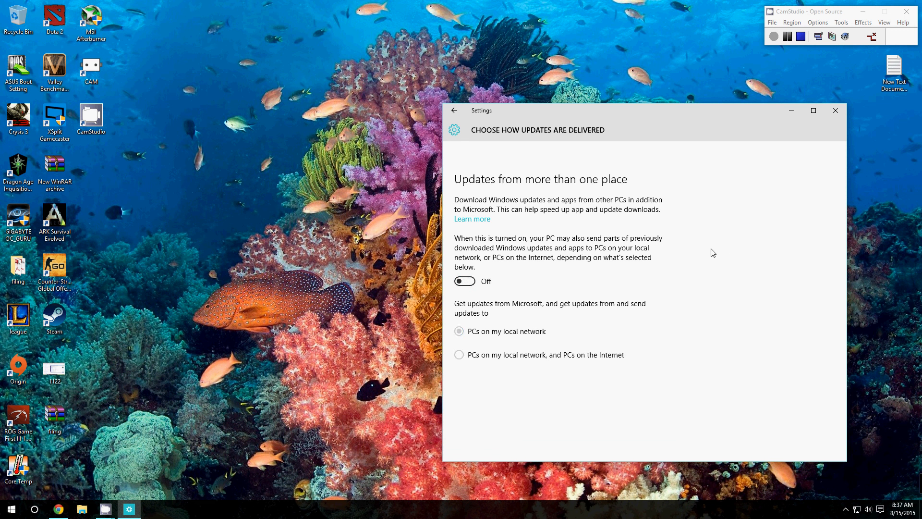
mouse_move(719, 253)
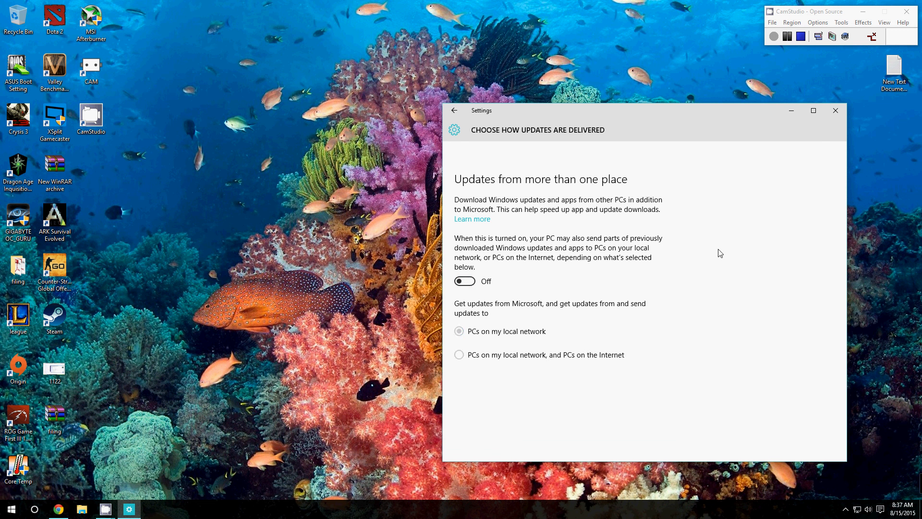
mouse_move(859, 118)
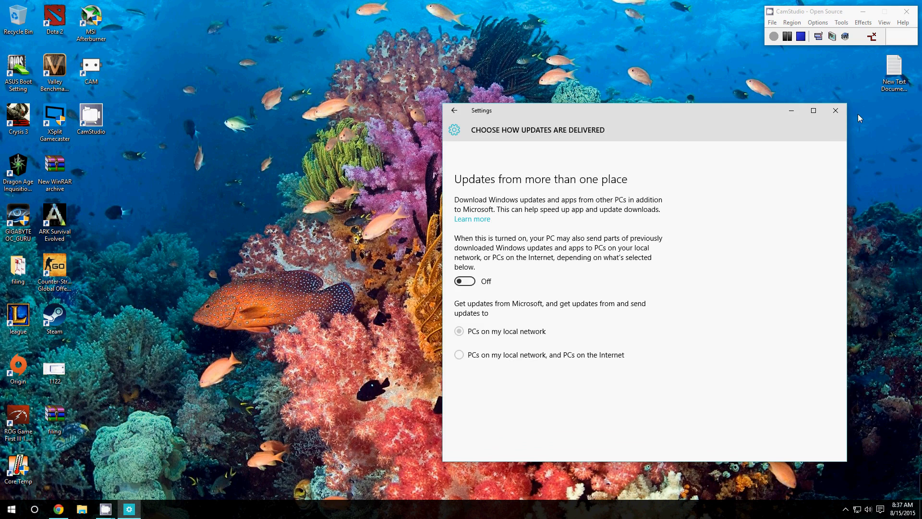